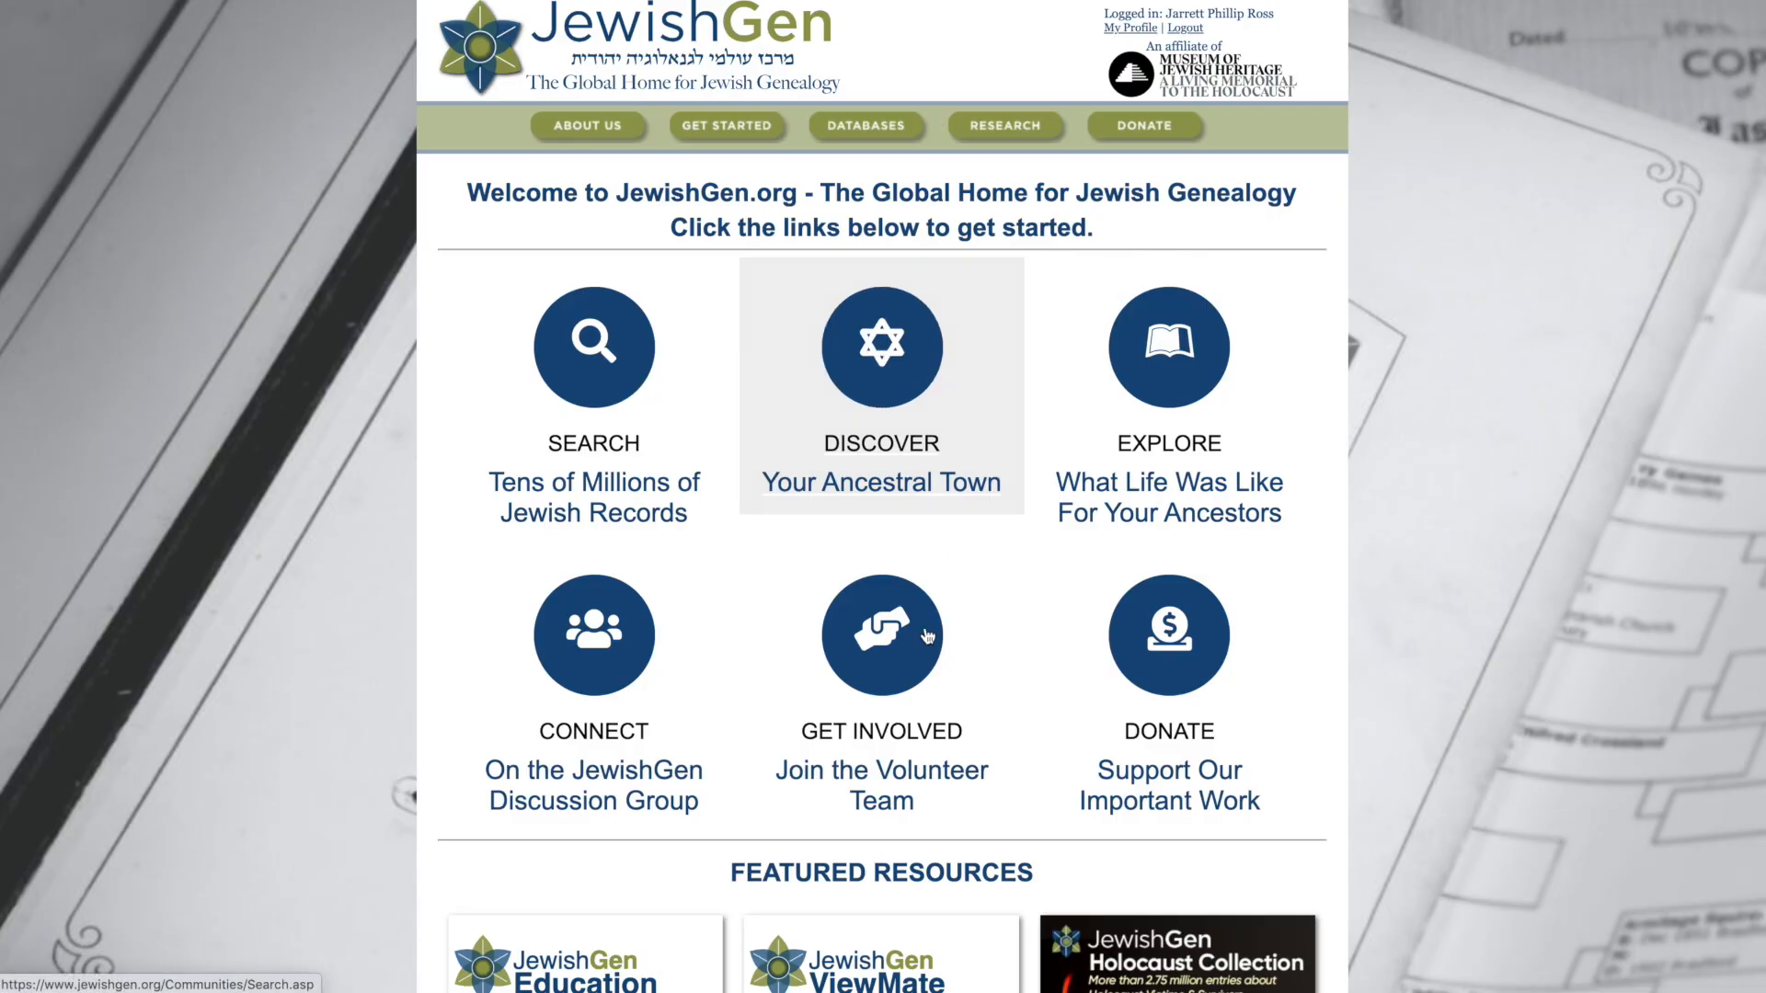
Step: Choose Unified Search from the DATABASES menu on the JewishGen home page
left_click(866, 126)
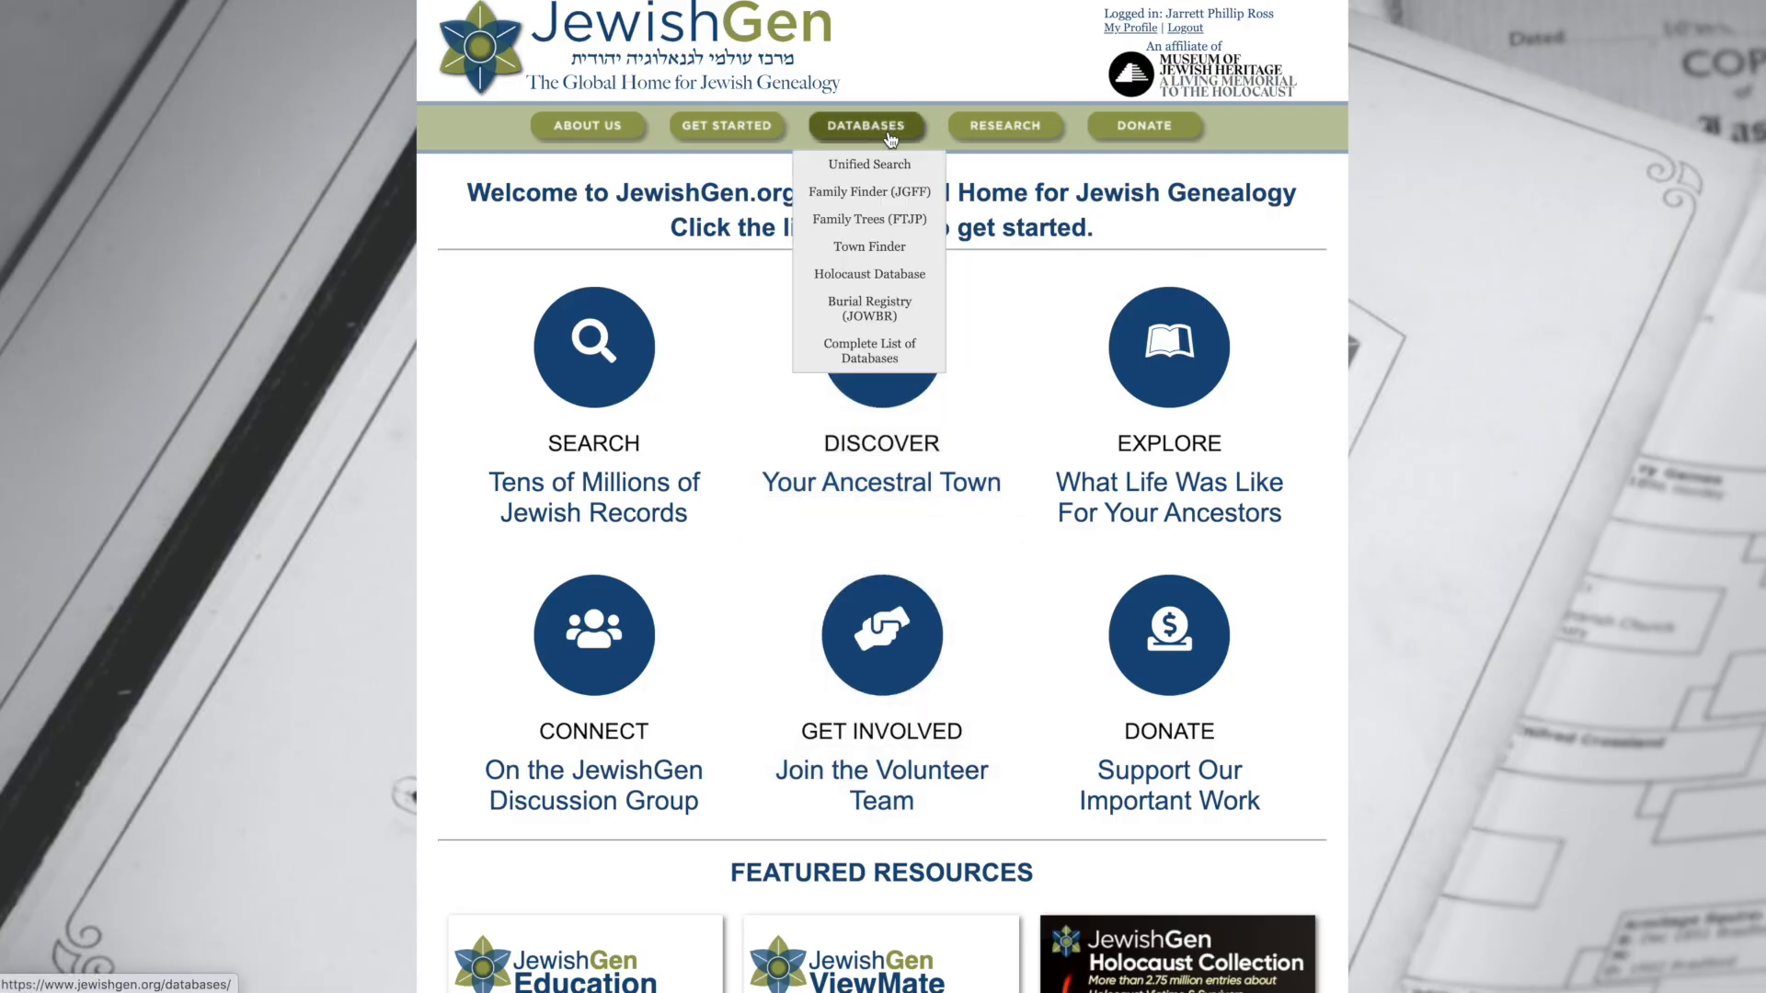
mouse_move(869, 165)
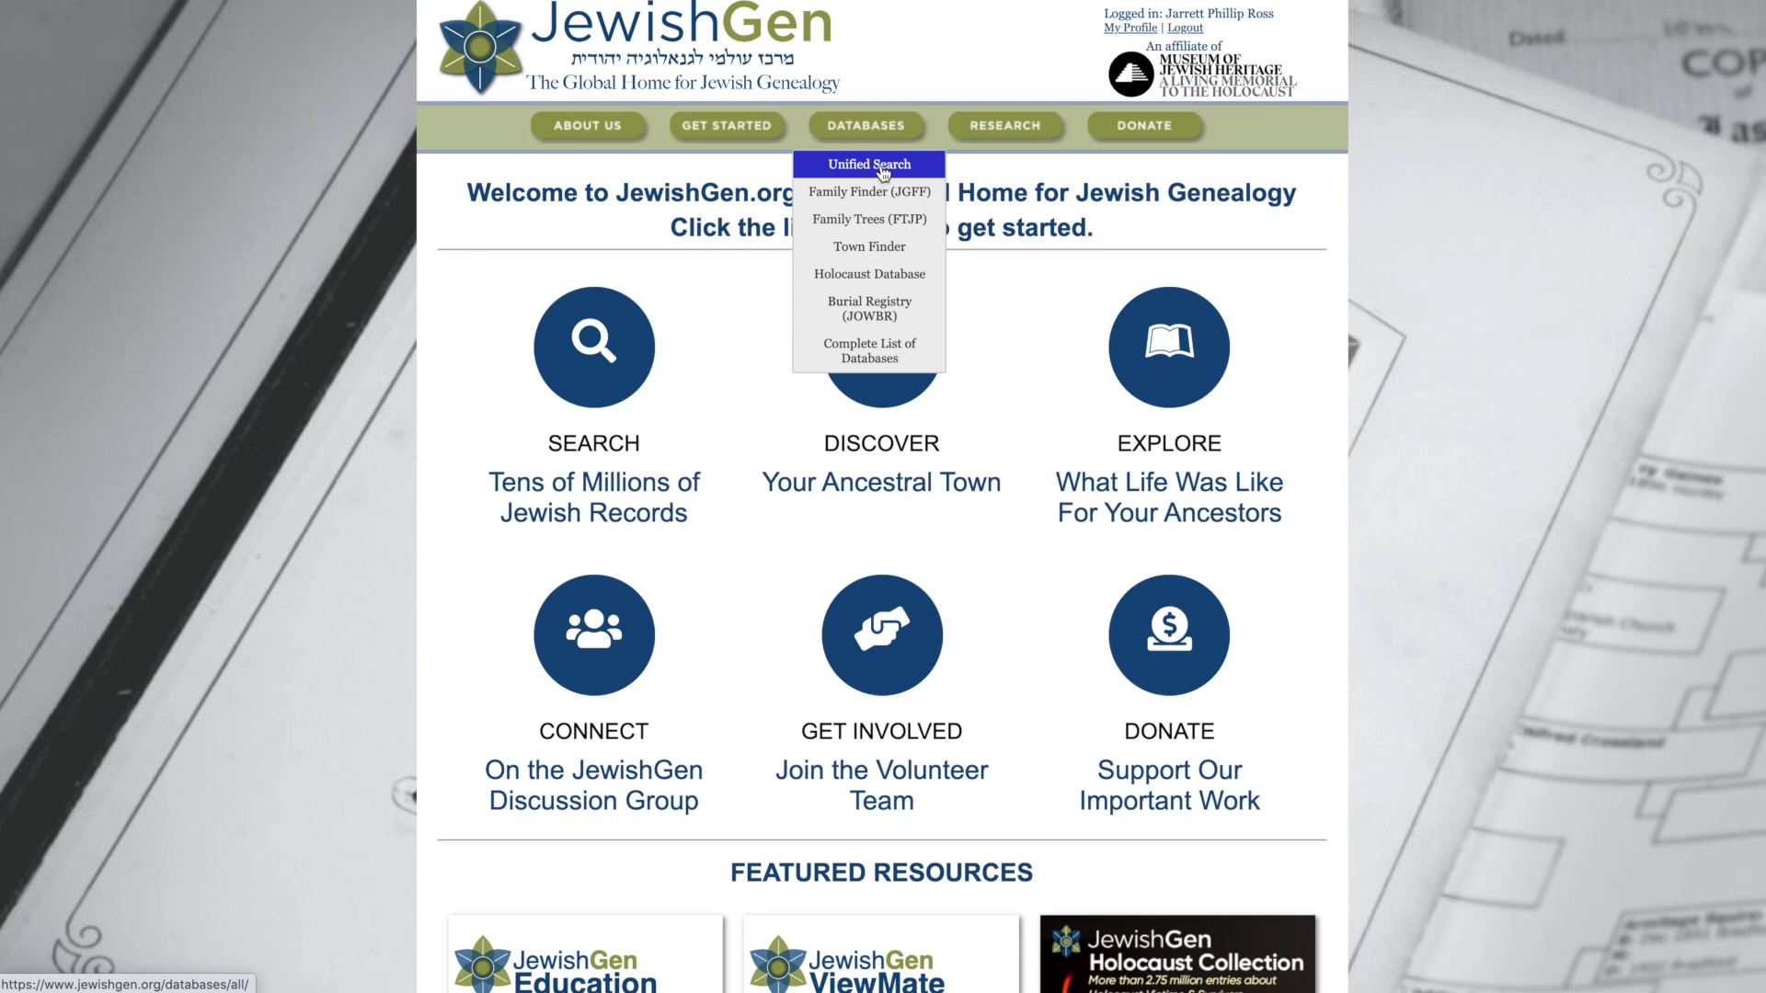
left_click(868, 165)
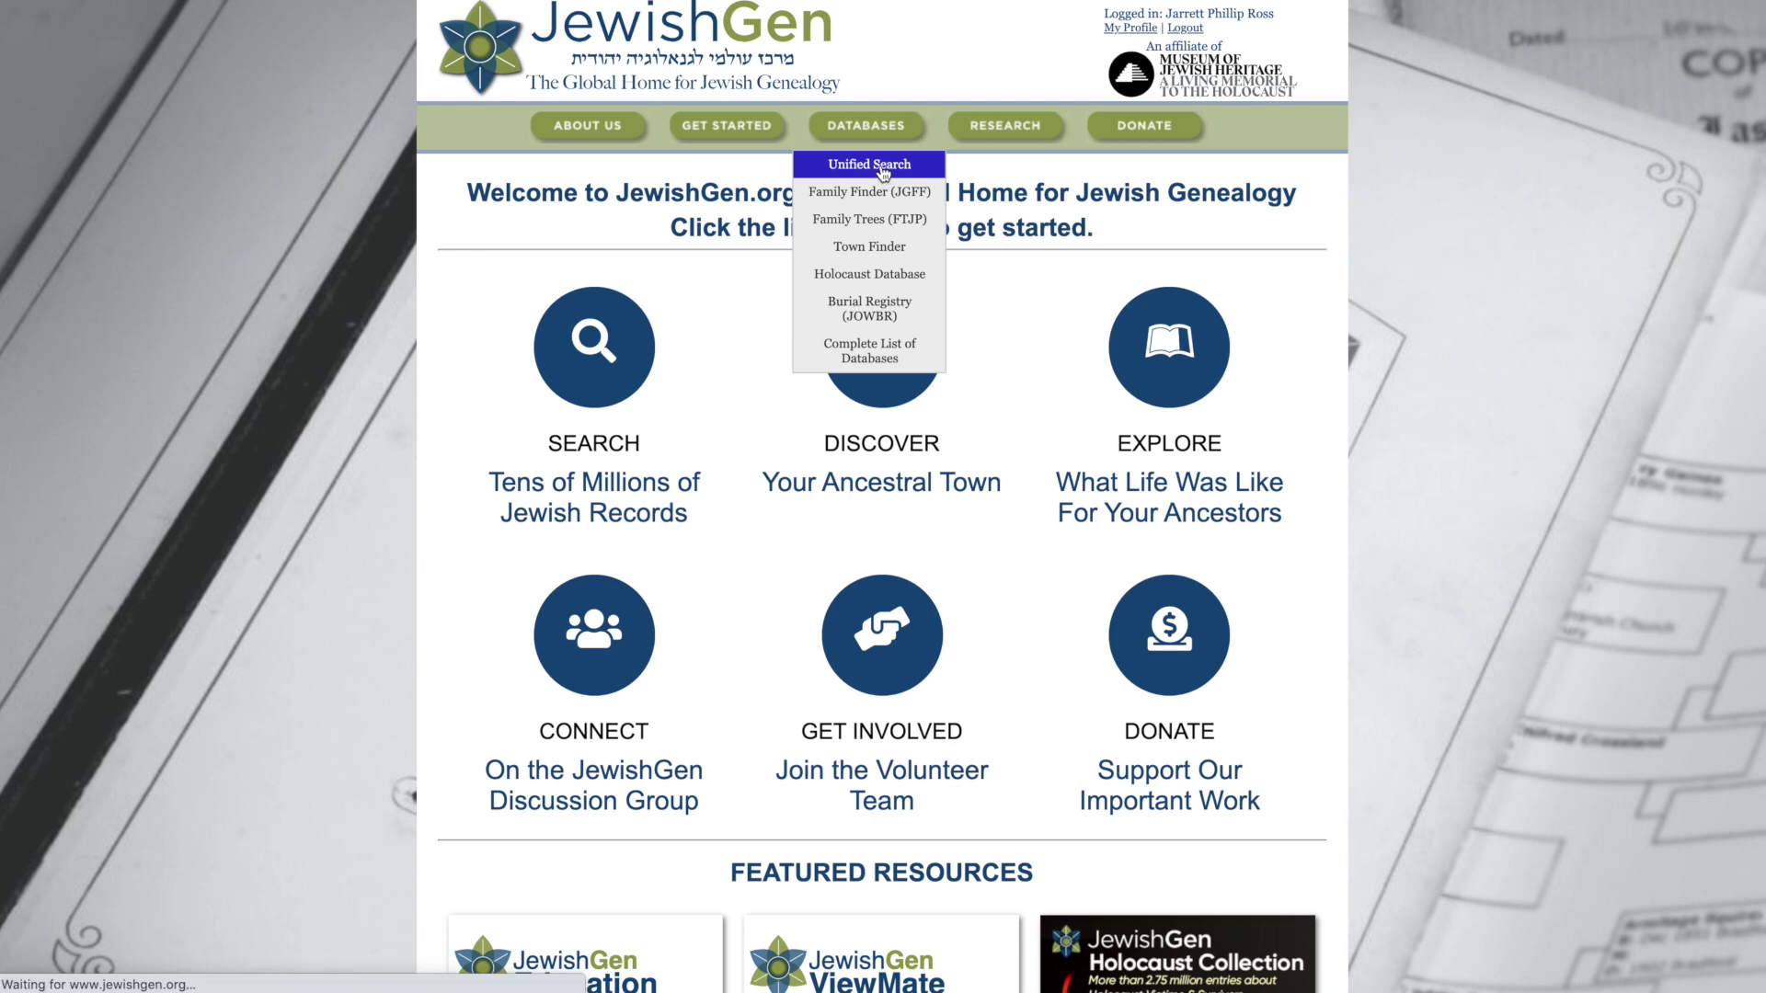
Step: Let the Unified Search page load, showing its blank Phonetically Like surname form
left_click(869, 165)
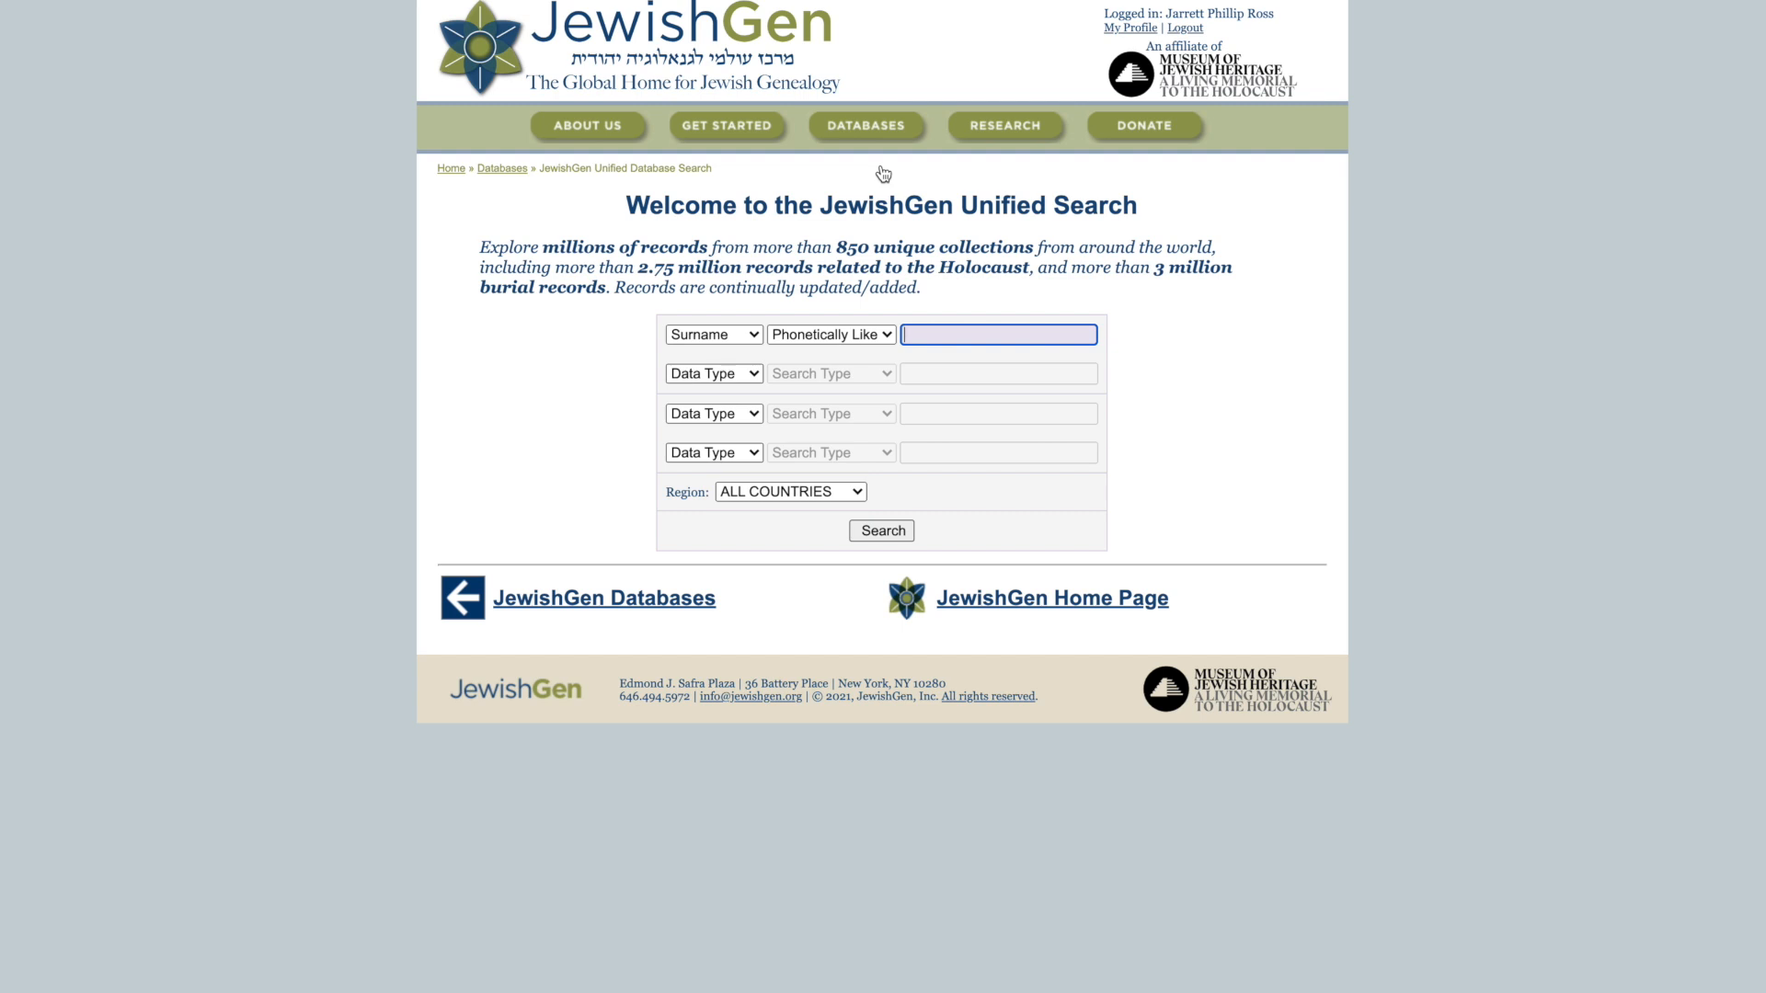
mouse_move(898, 196)
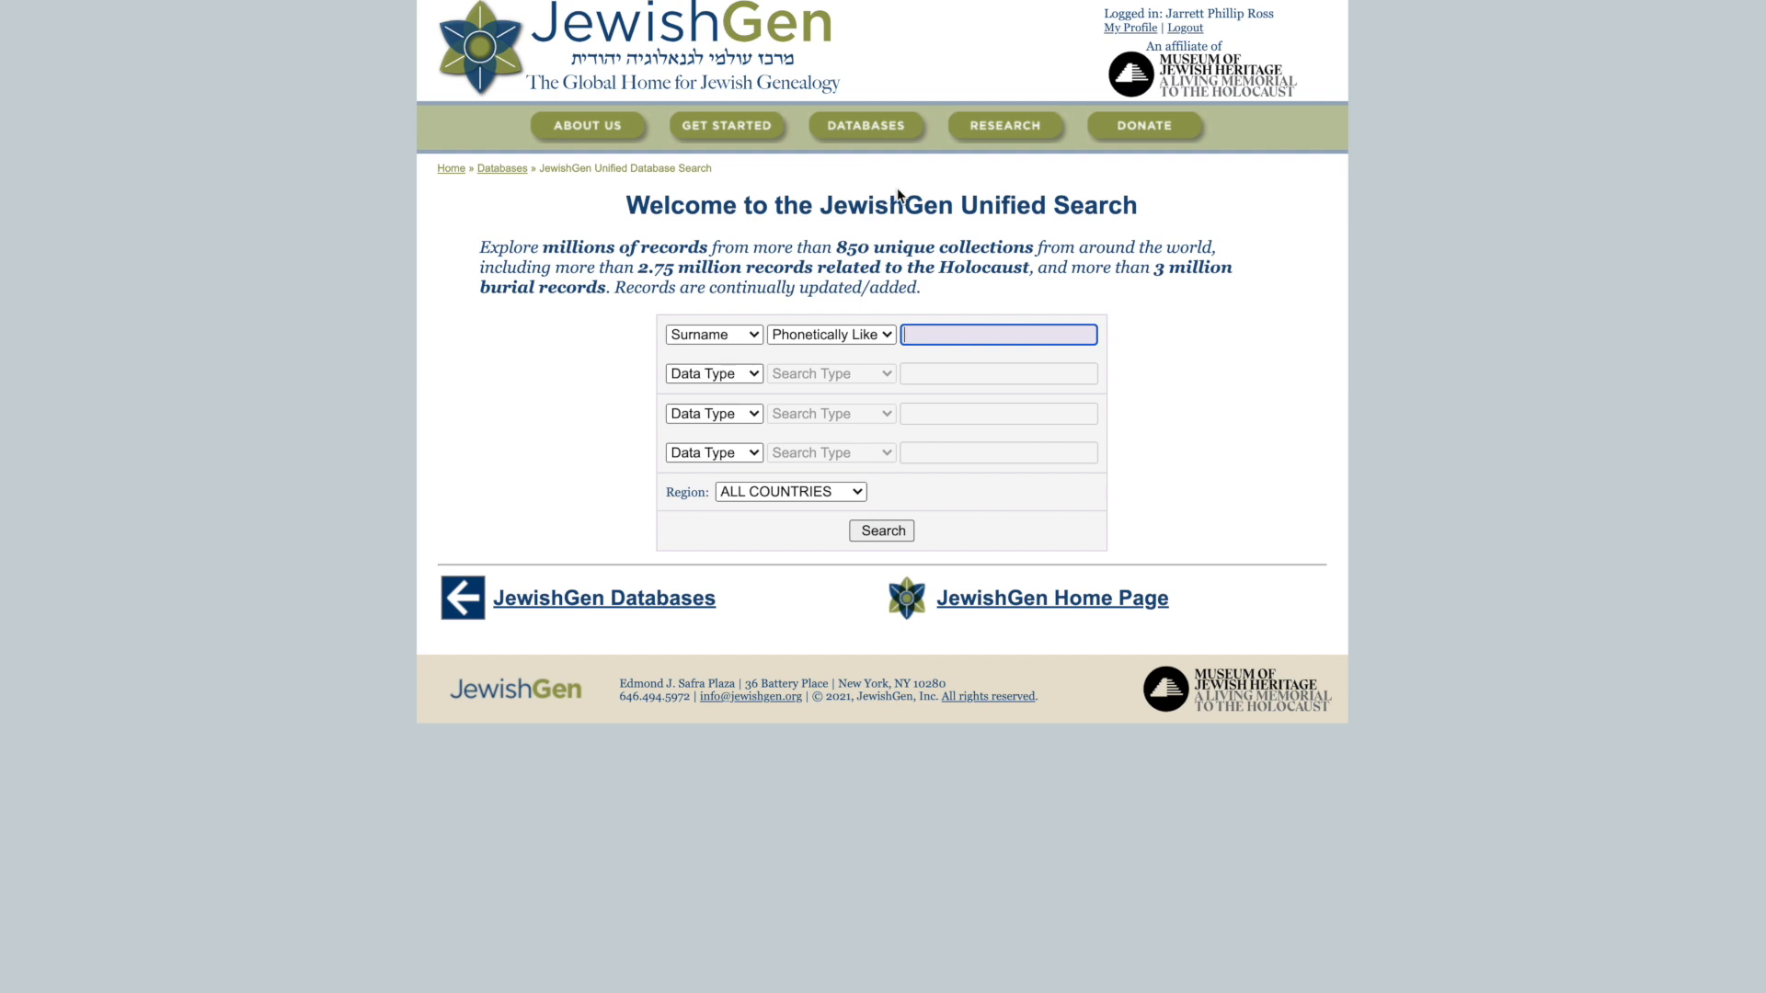
mouse_move(939, 477)
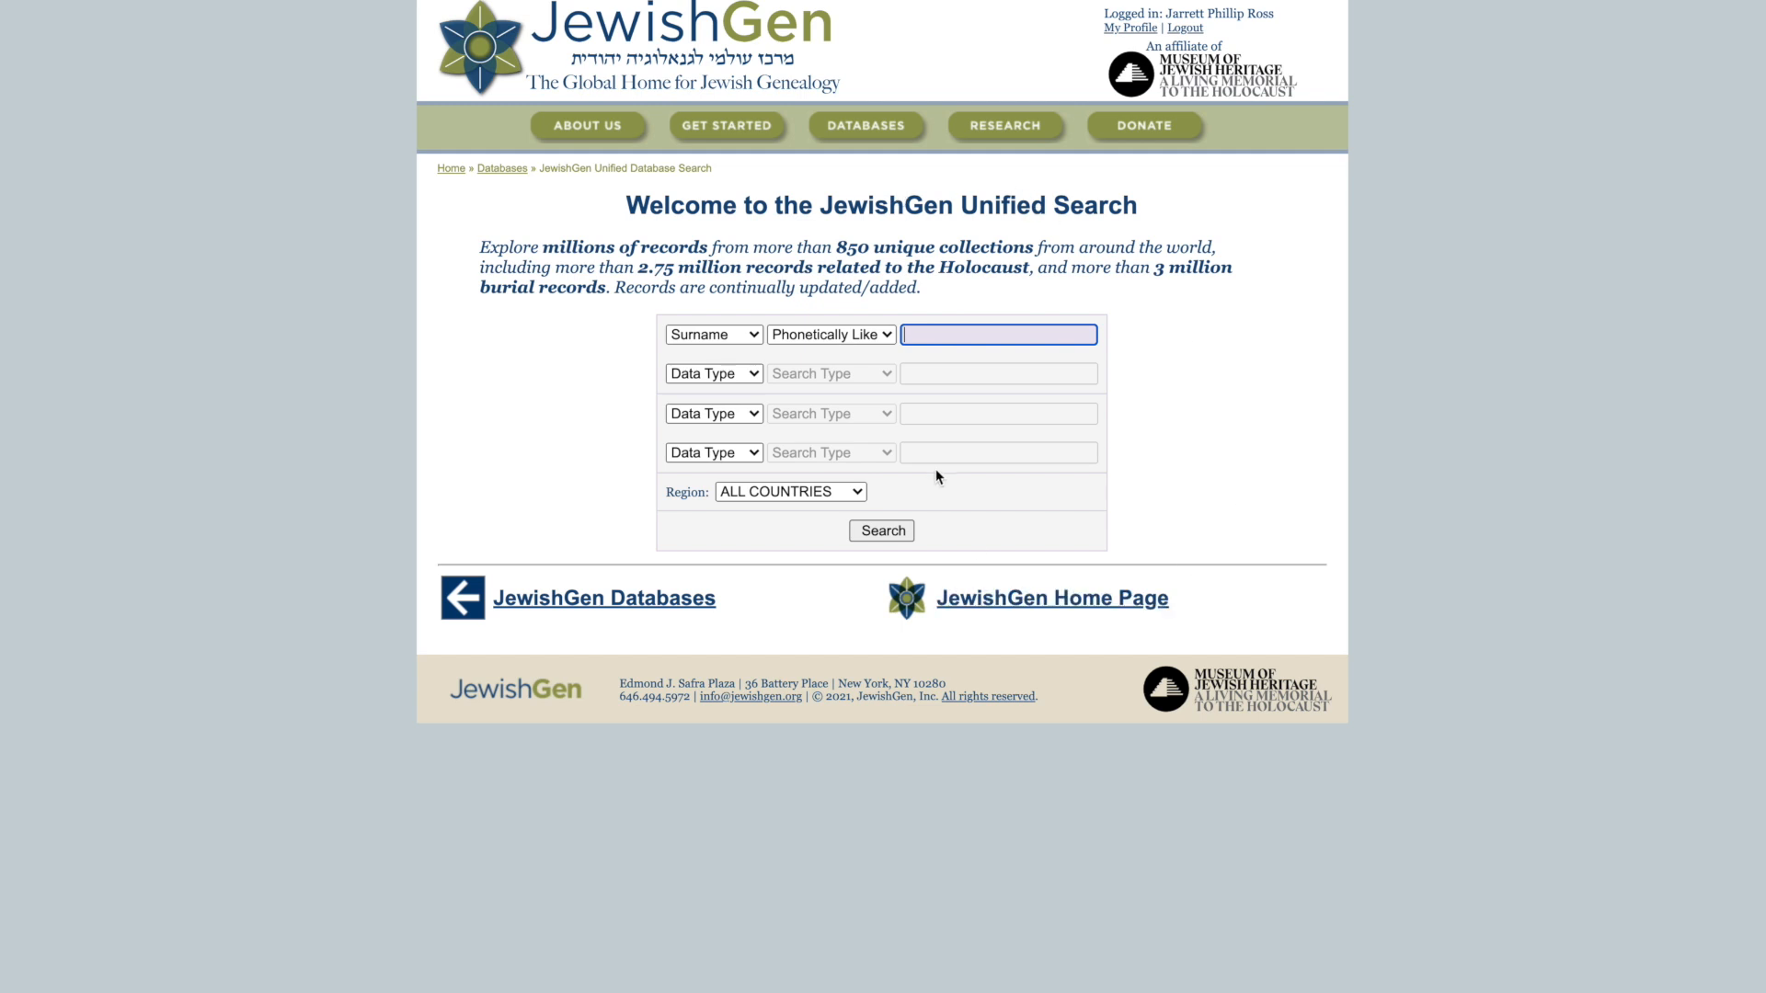
mouse_move(1026, 337)
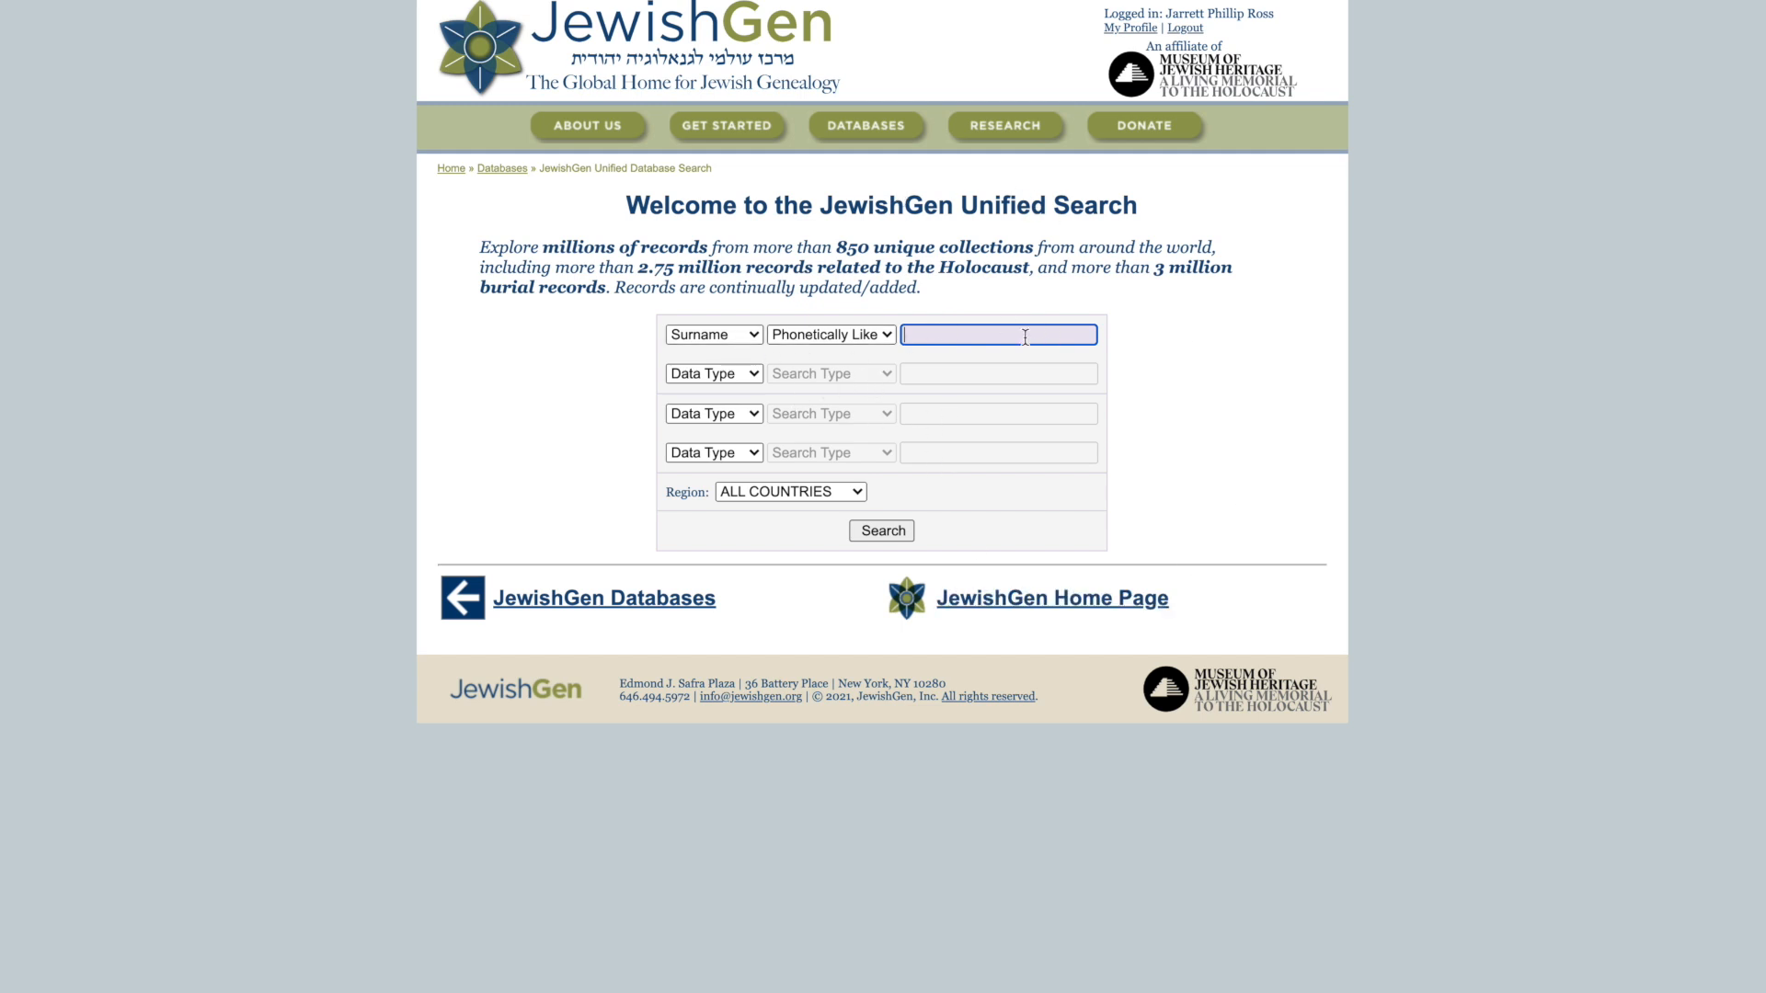
mouse_move(937, 373)
type("ar")
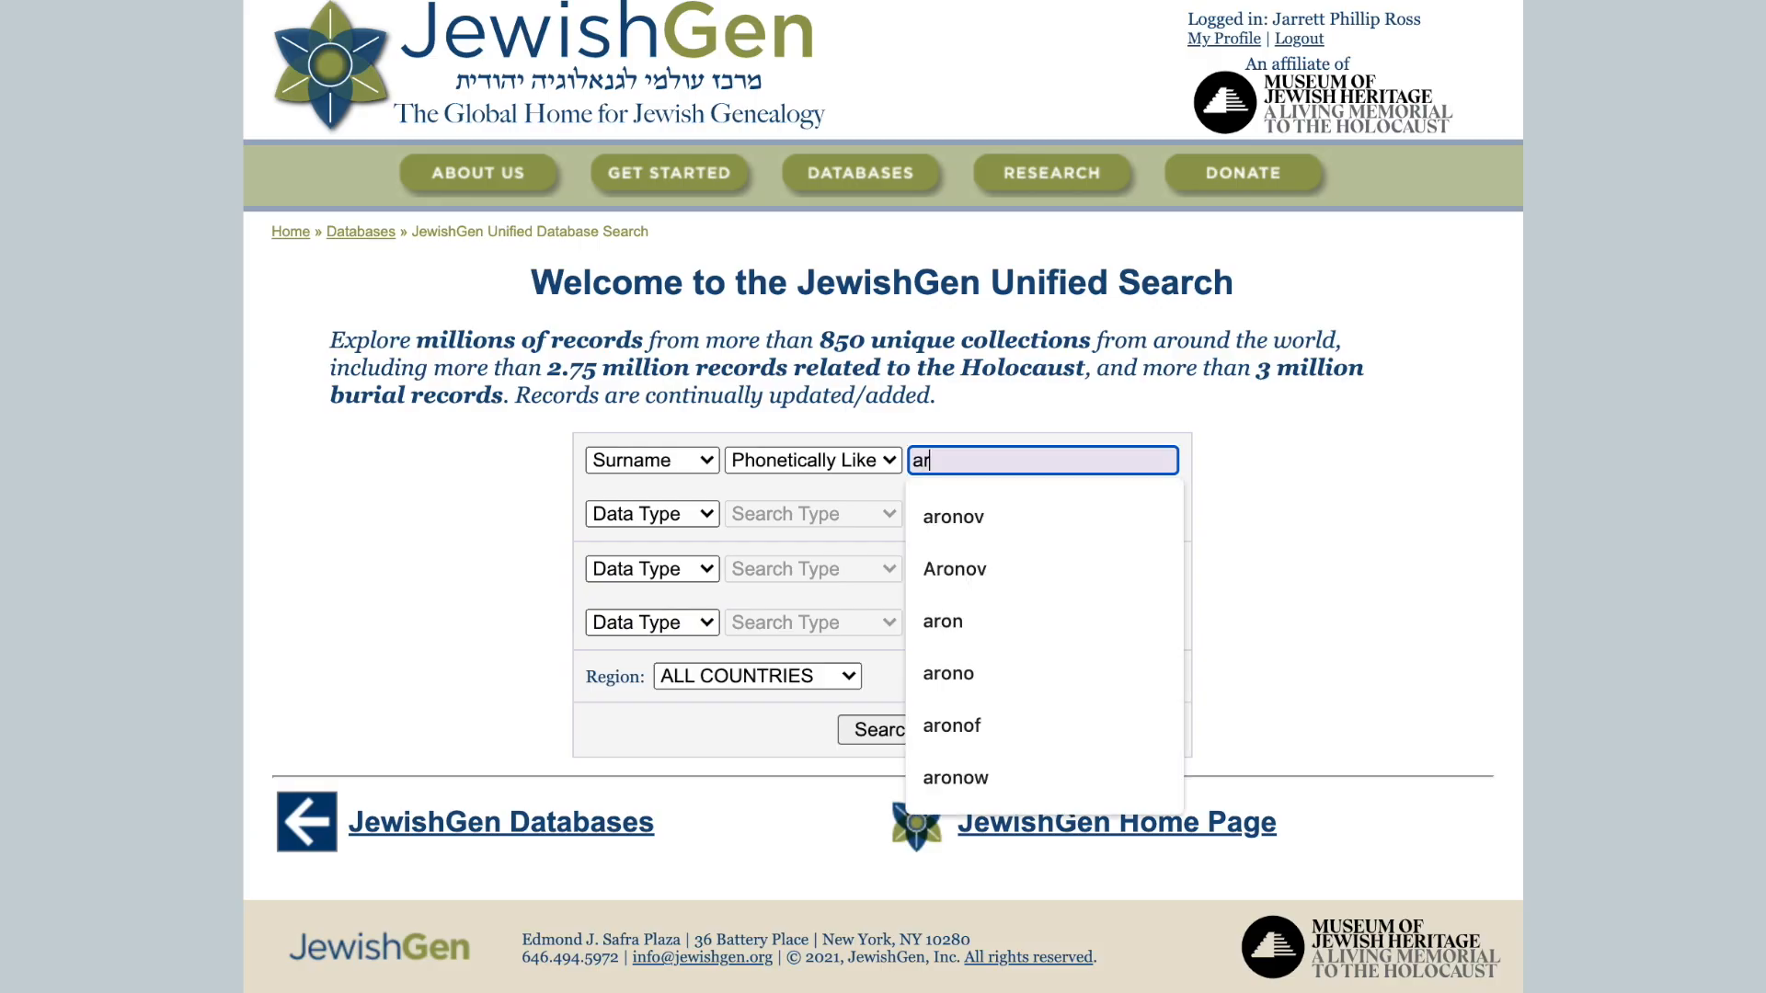
Step: Enter surname 'aronow' from suggestions, keeping Phonetically Like matching
left_click(955, 778)
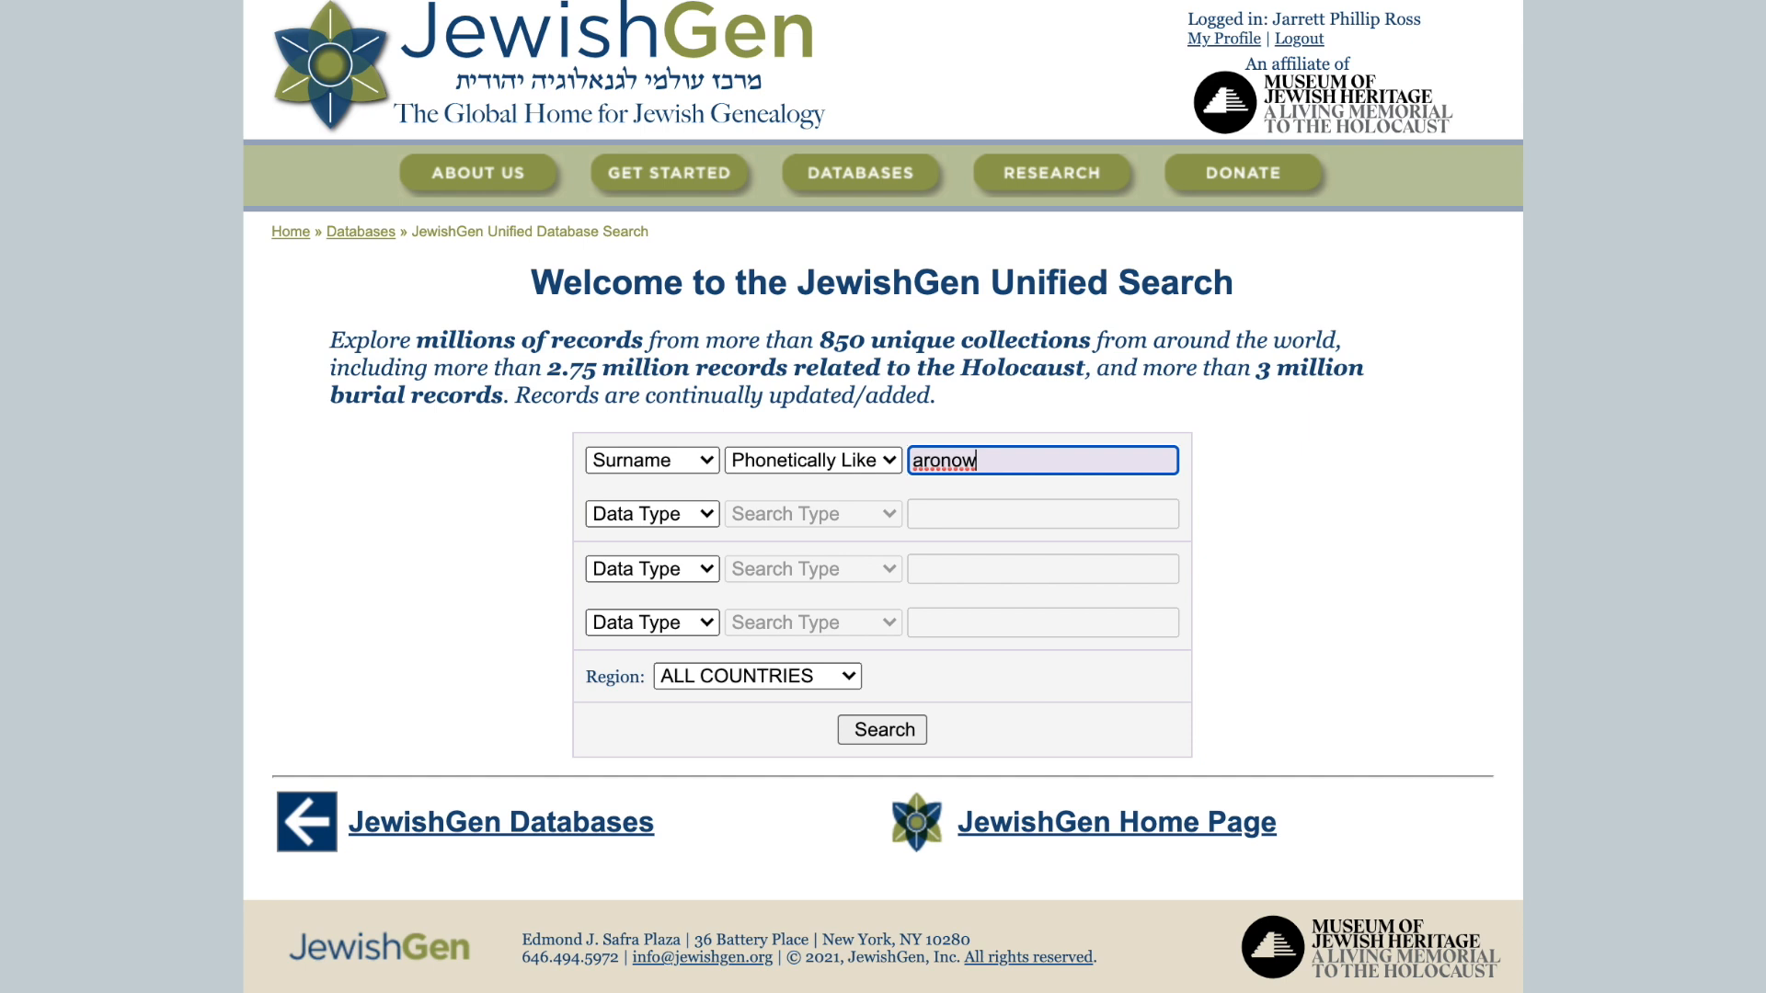
mouse_move(869, 473)
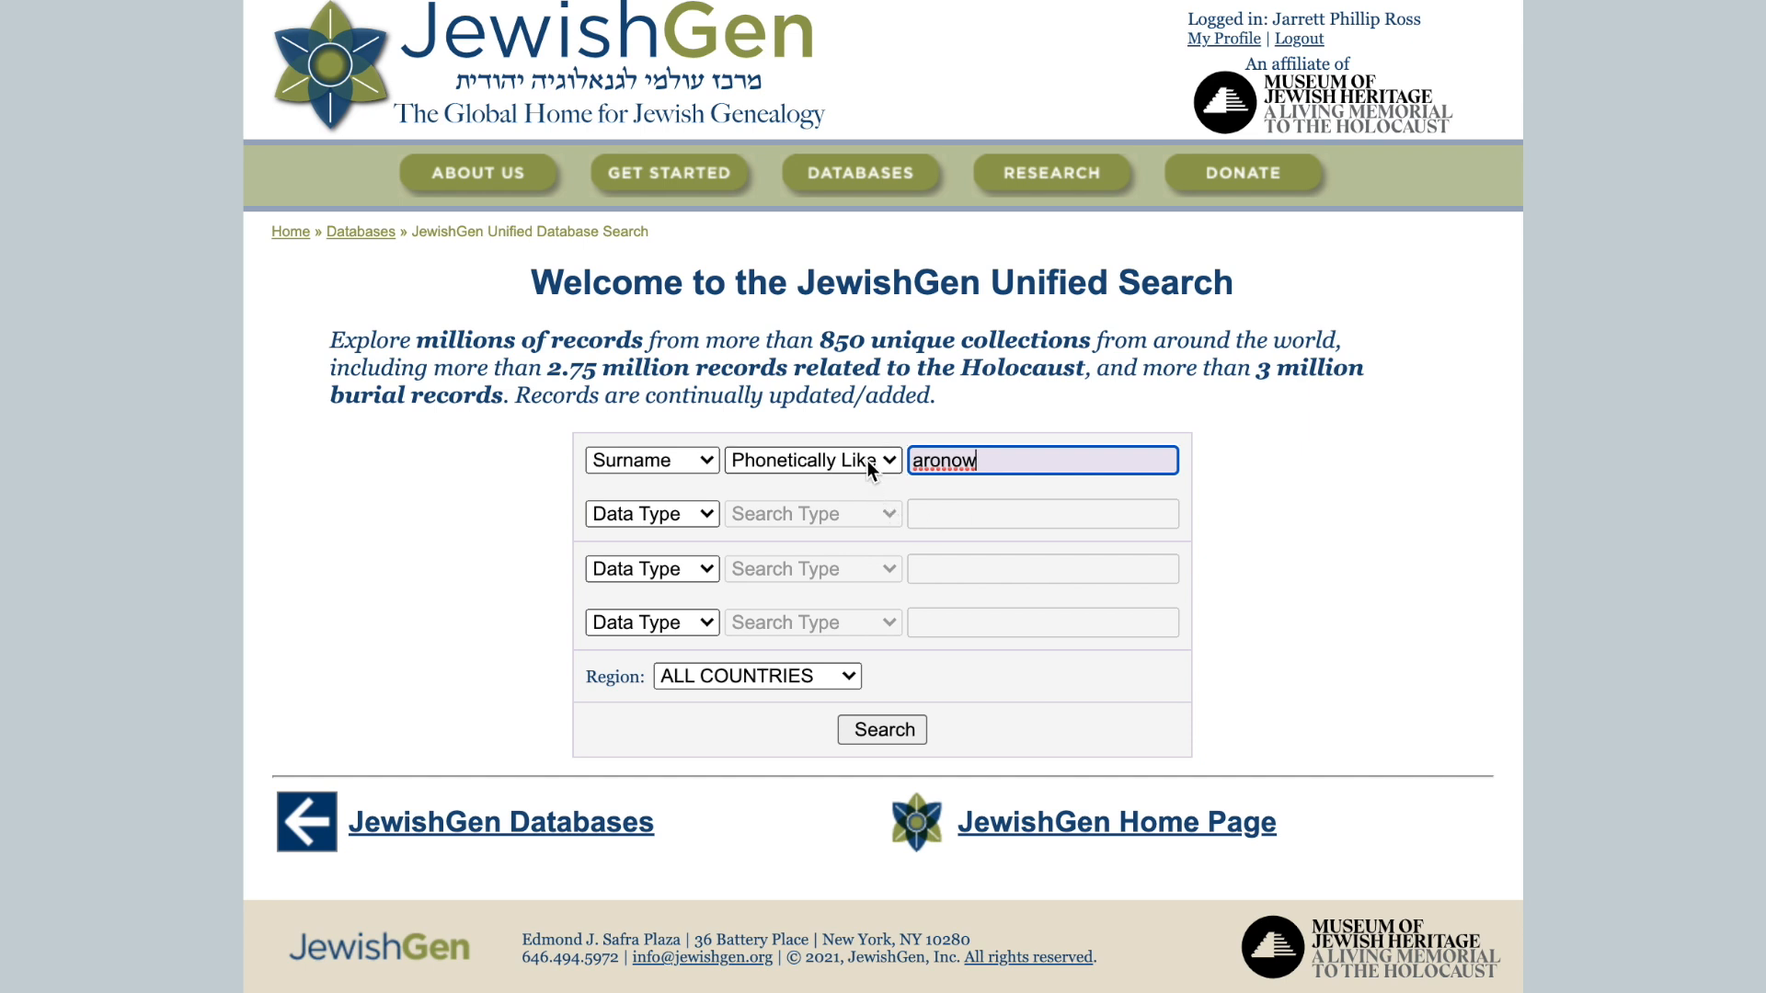
left_click(813, 460)
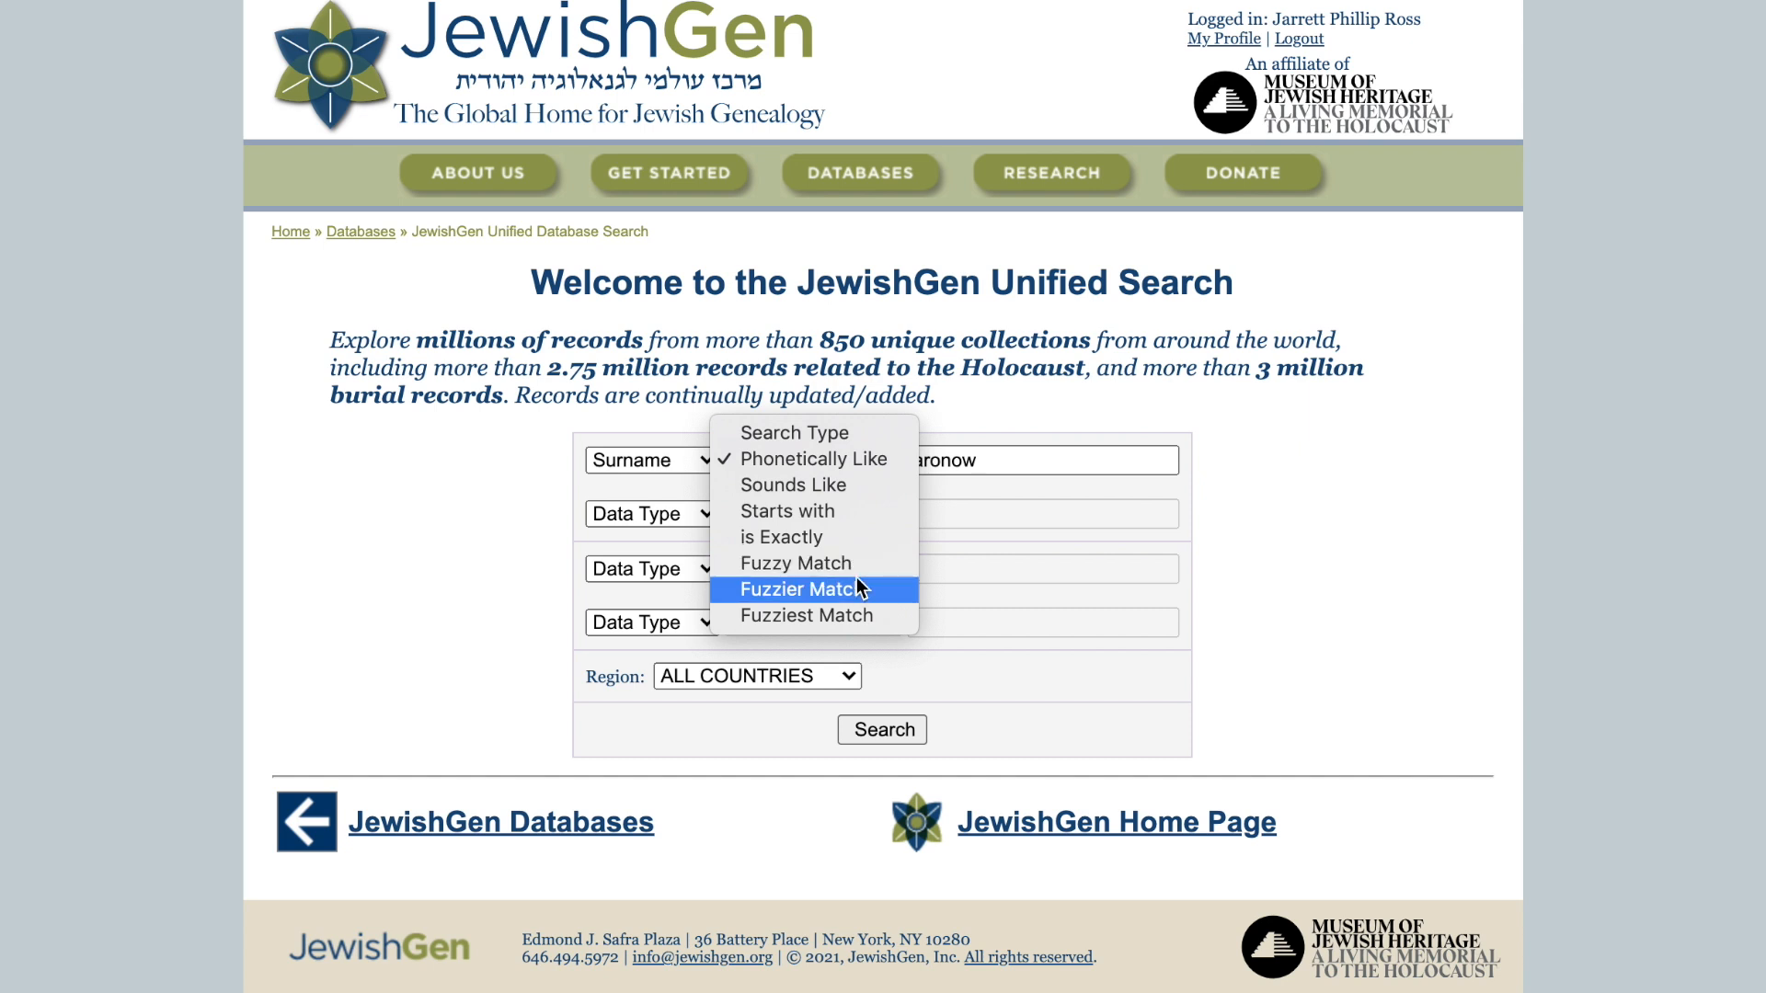
mouse_move(1058, 469)
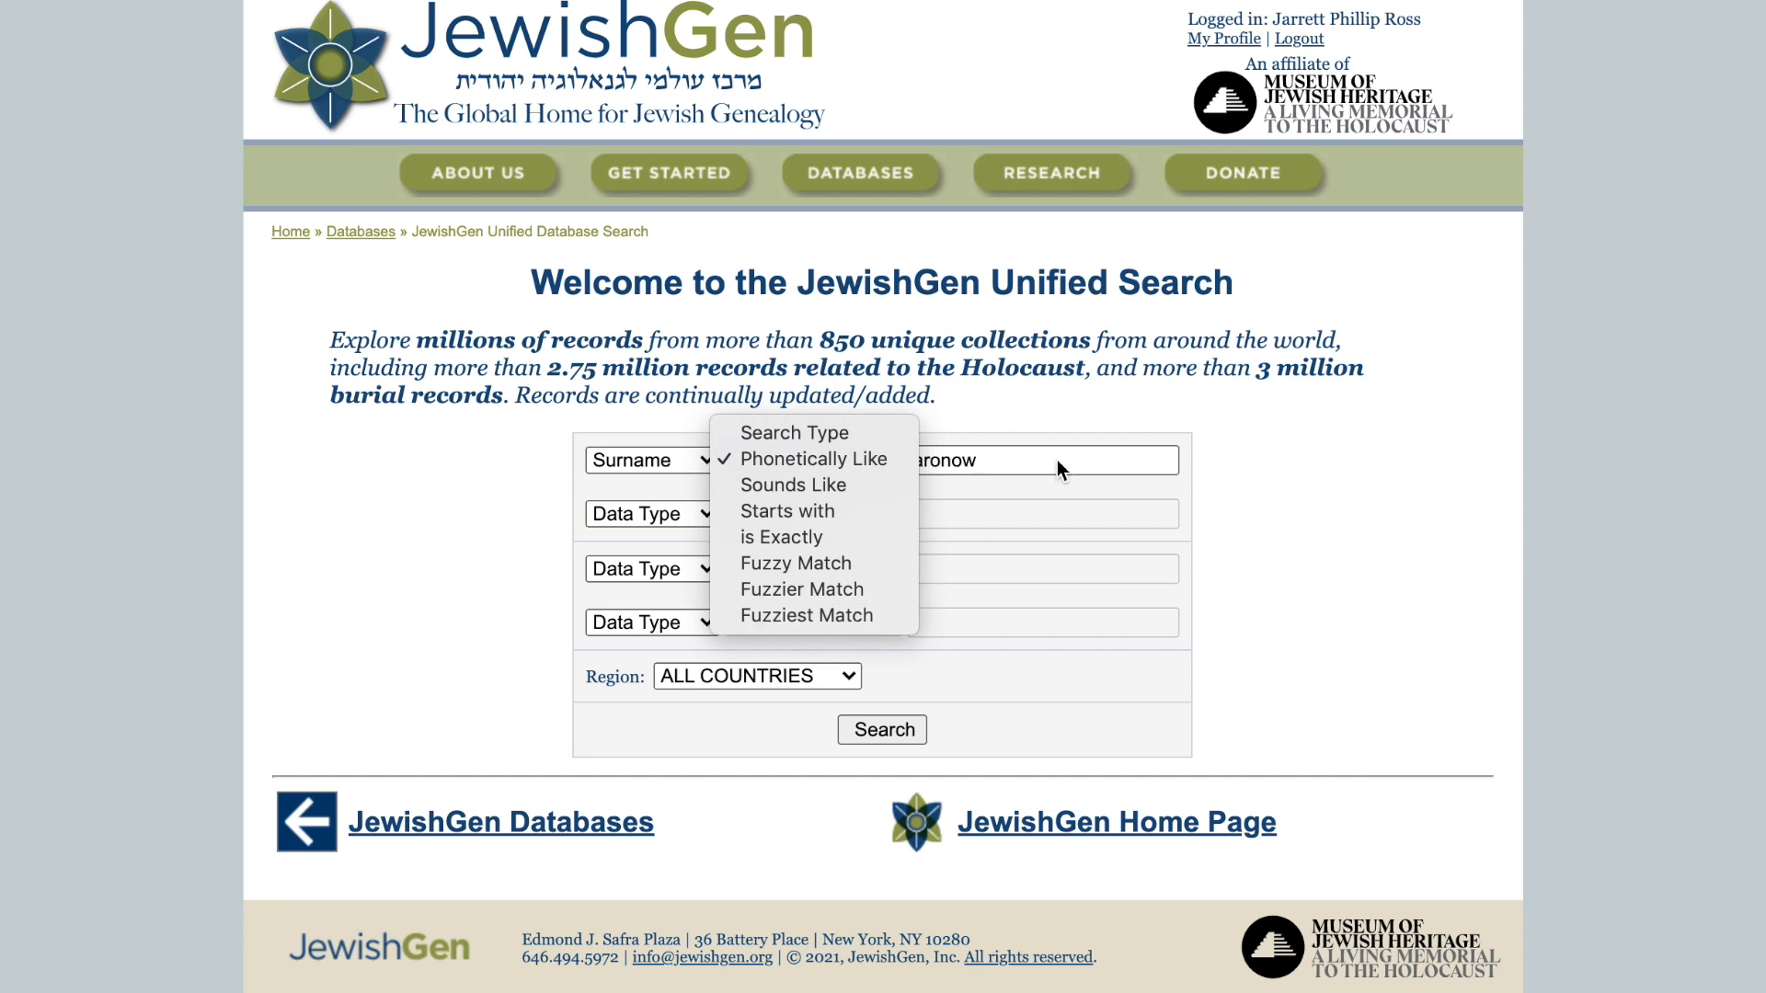
left_click(814, 484)
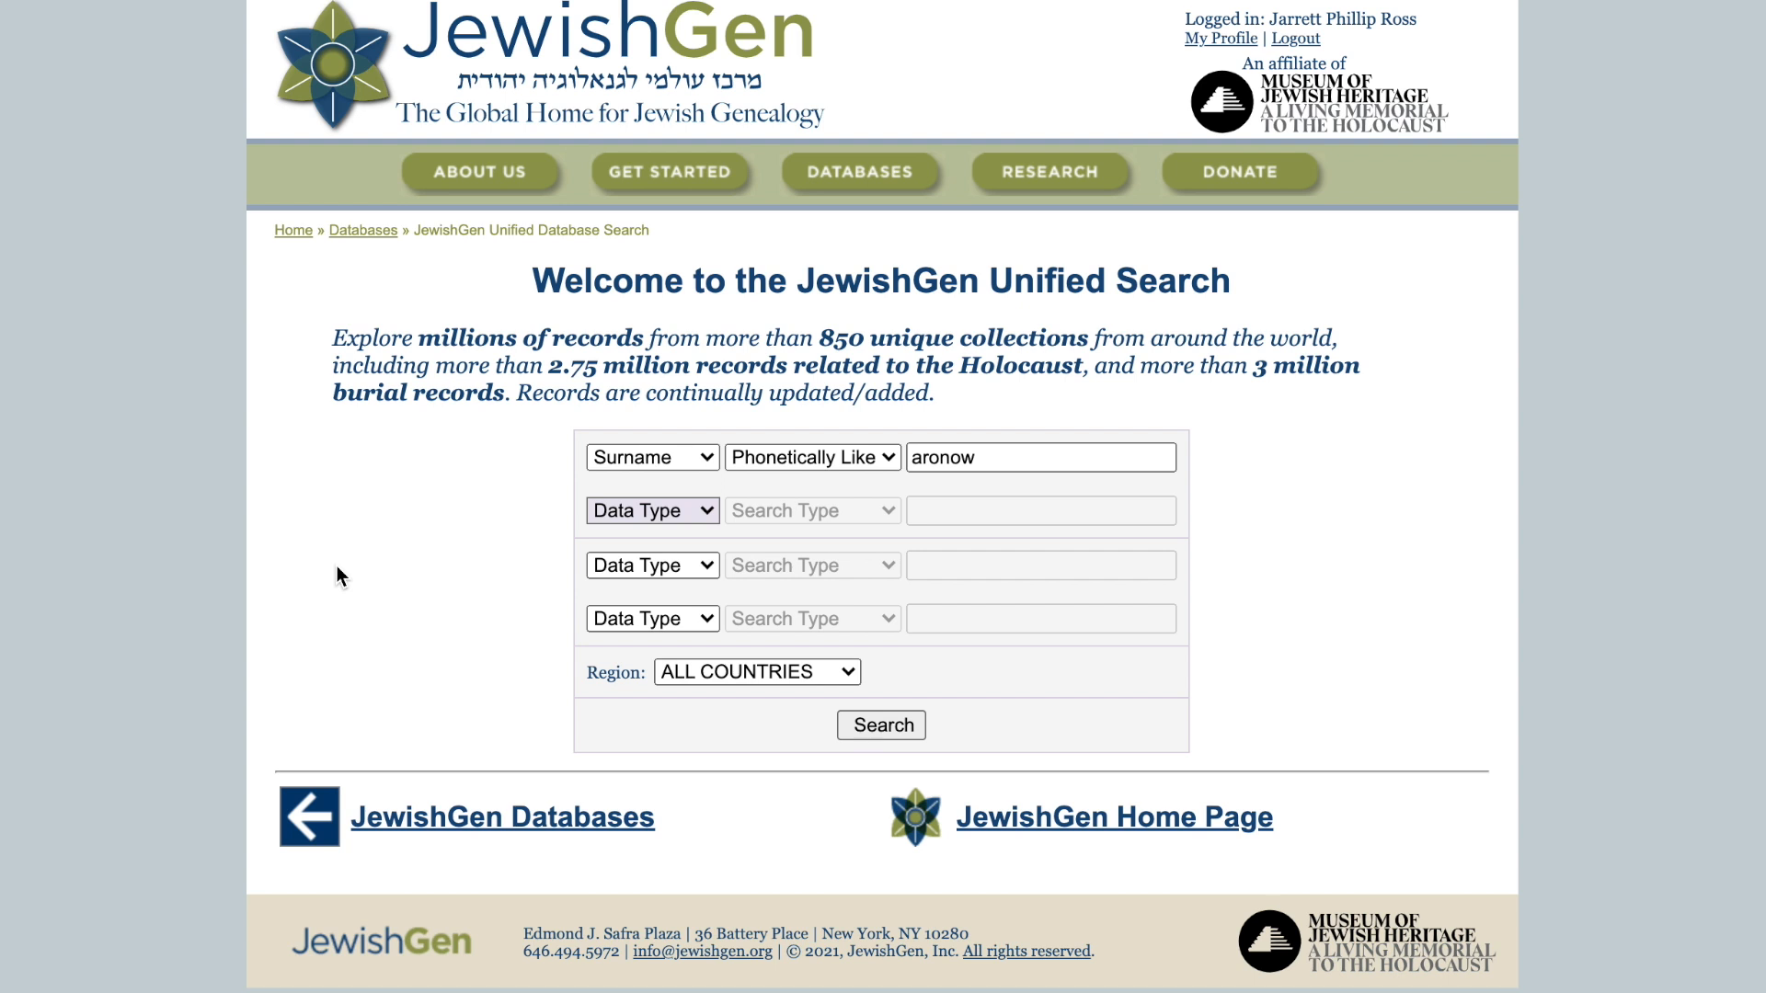
Step: Set the second row to Any Field and choose town 'Mglin' from suggestions
left_click(652, 510)
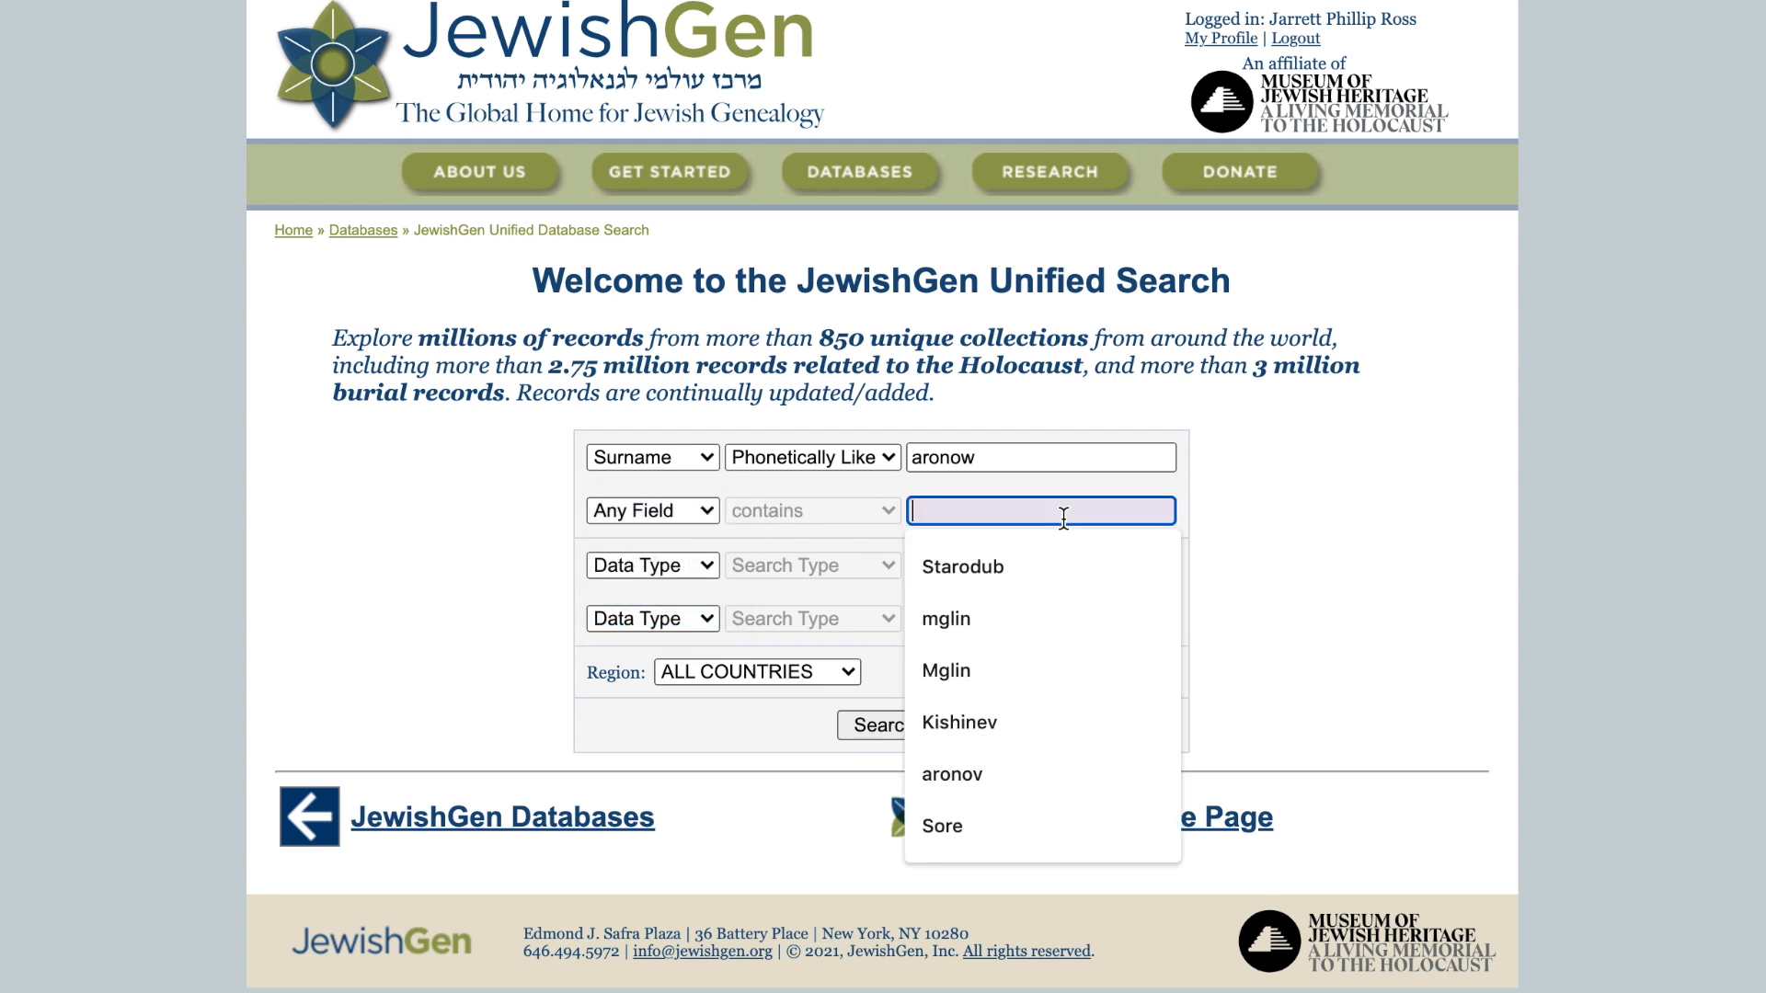
type("Mgl")
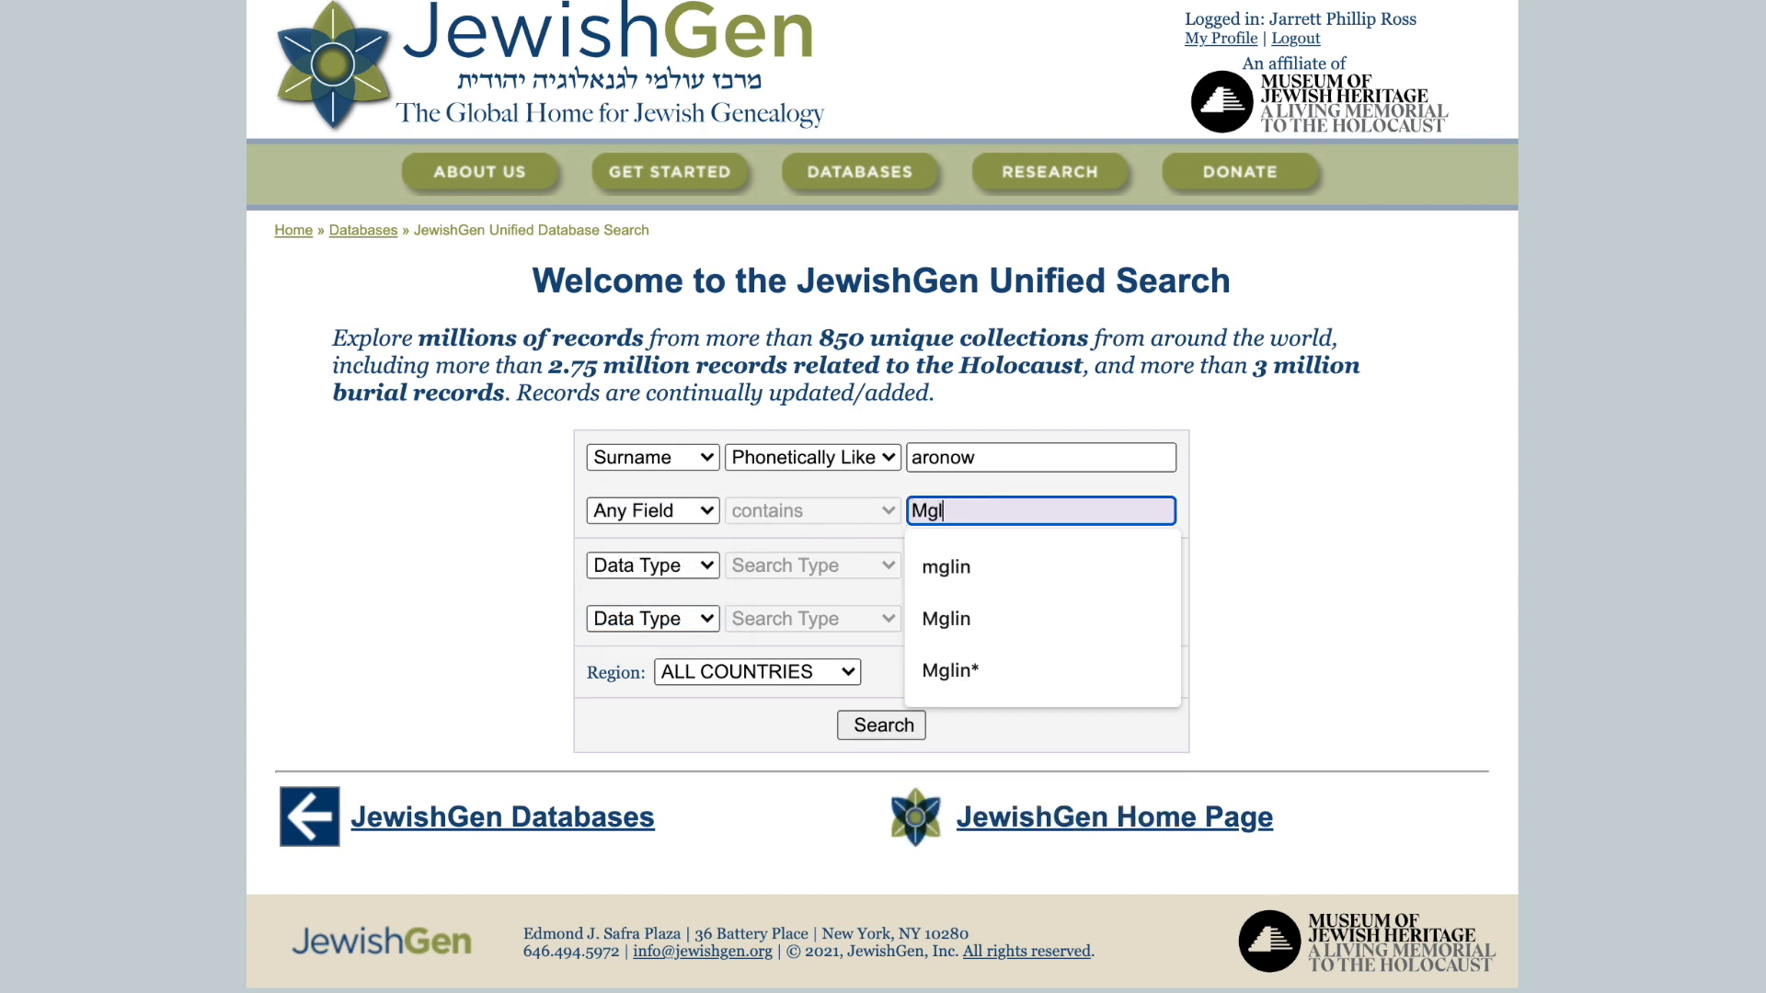
left_click(946, 619)
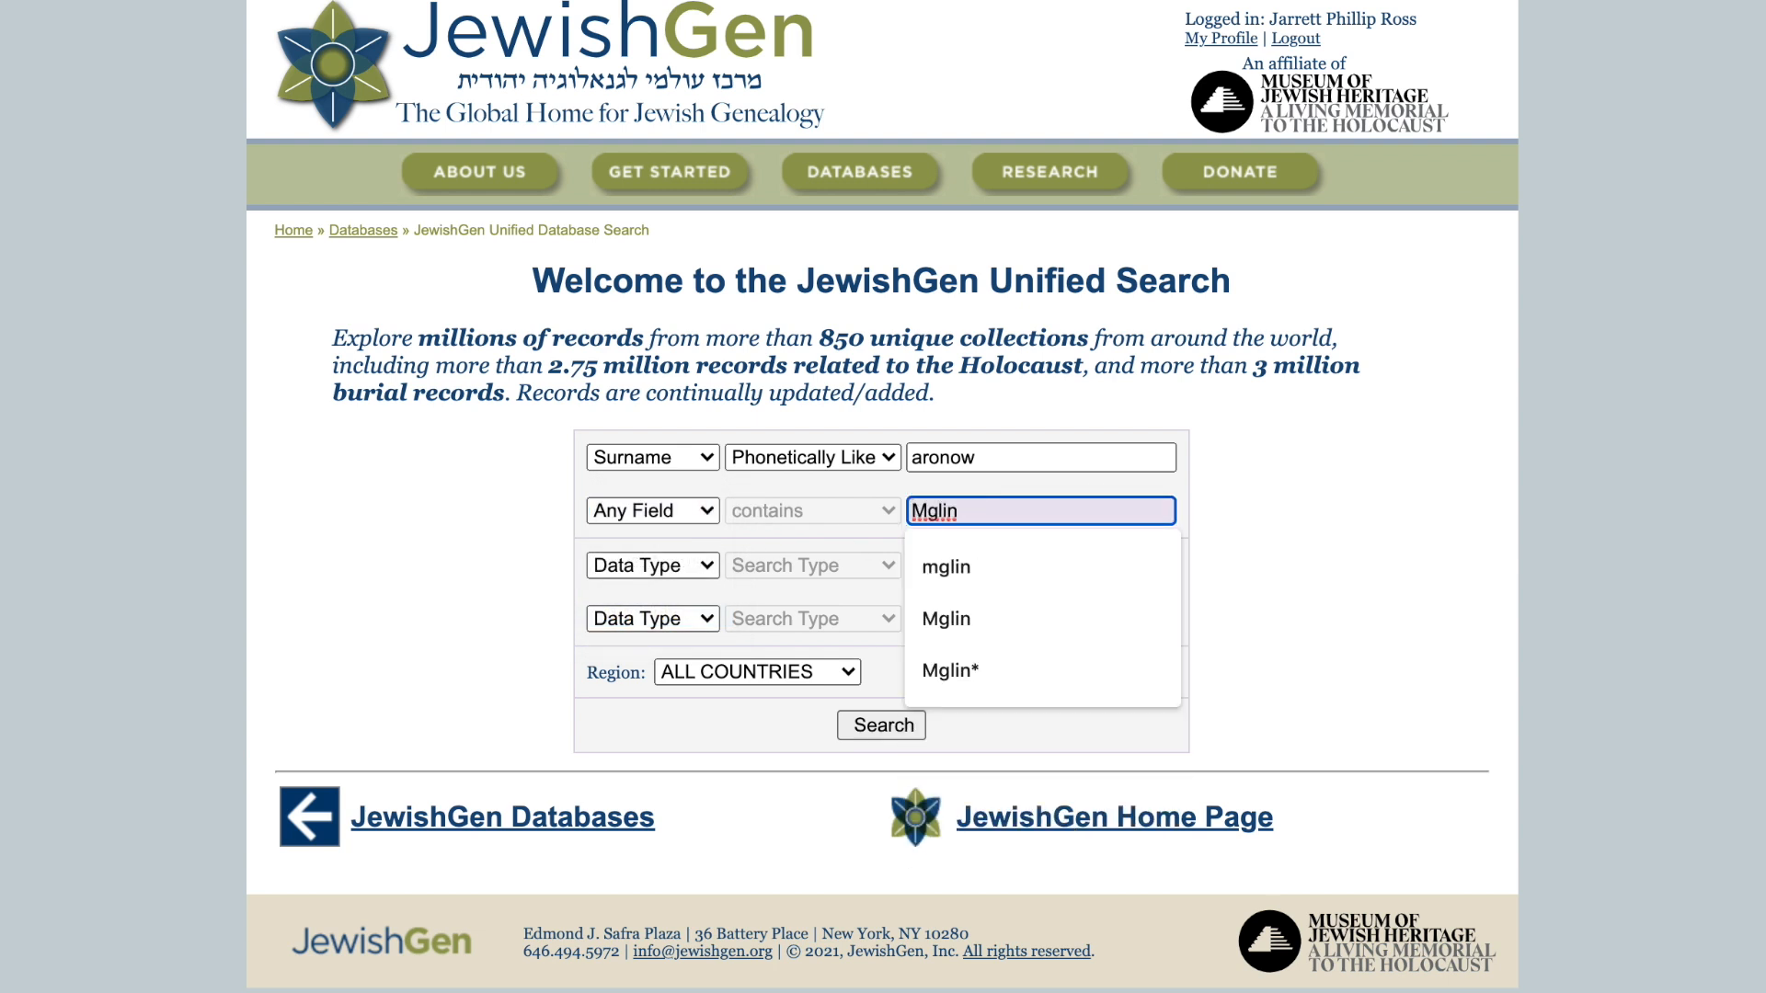